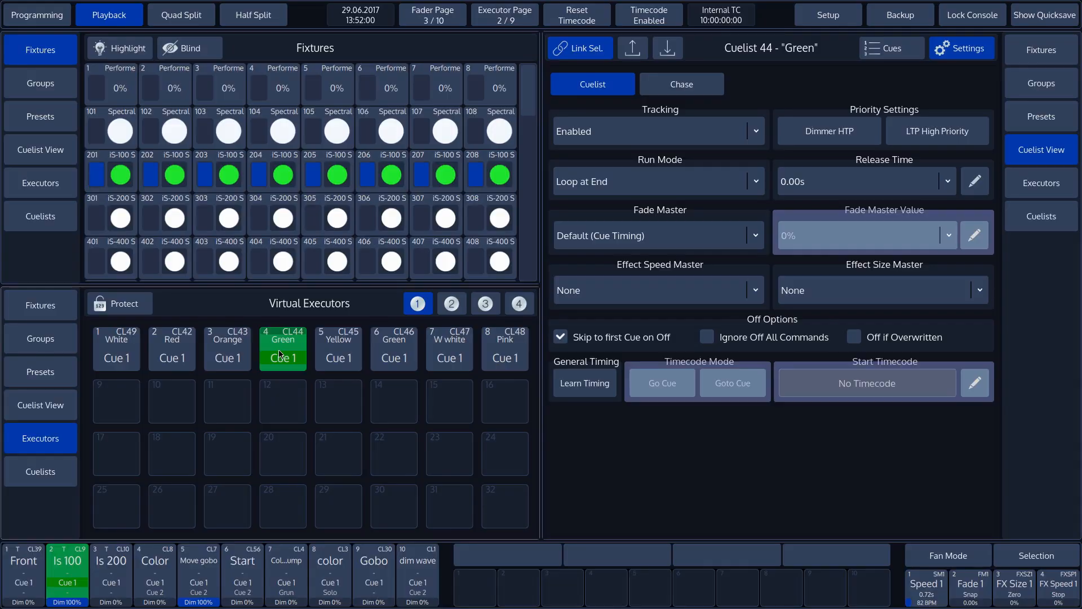
Start the Red and Orange executors while Green stays on
click(171, 348)
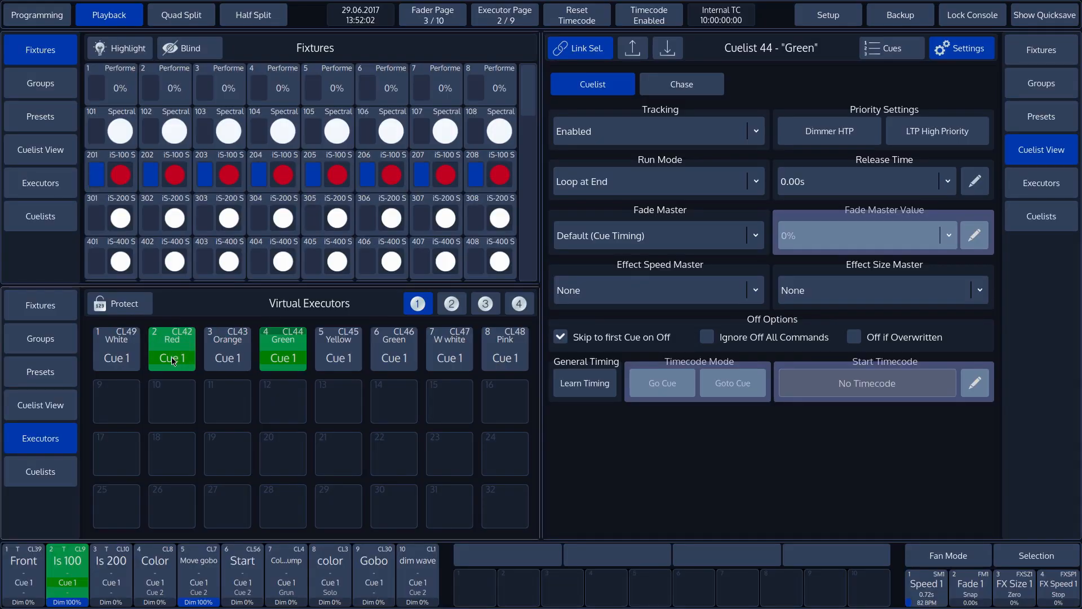
click(227, 349)
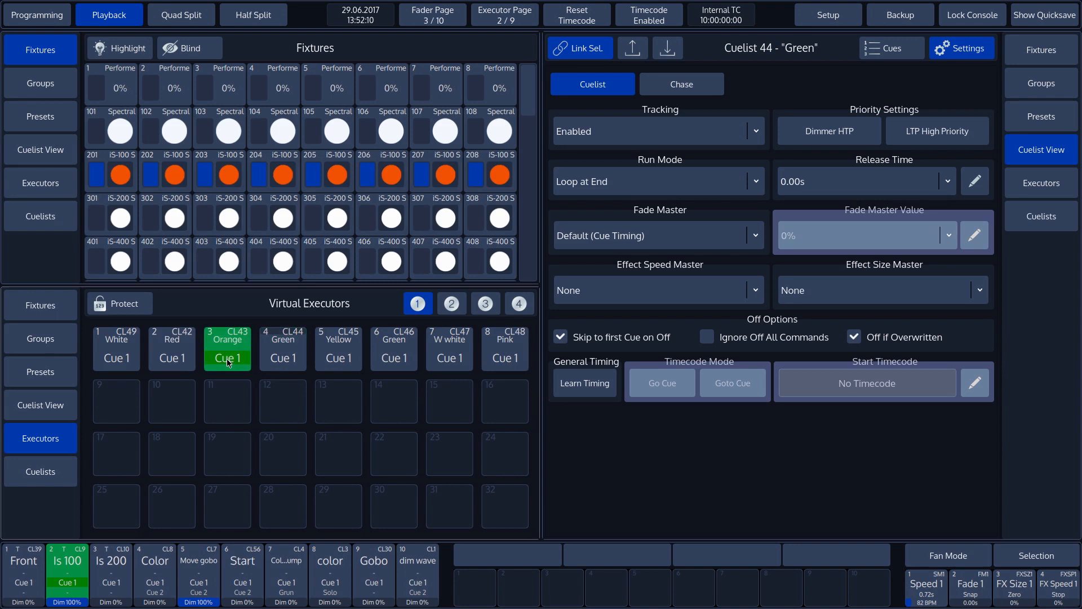
Start the White executor so Green executor 4 switches off
click(116, 347)
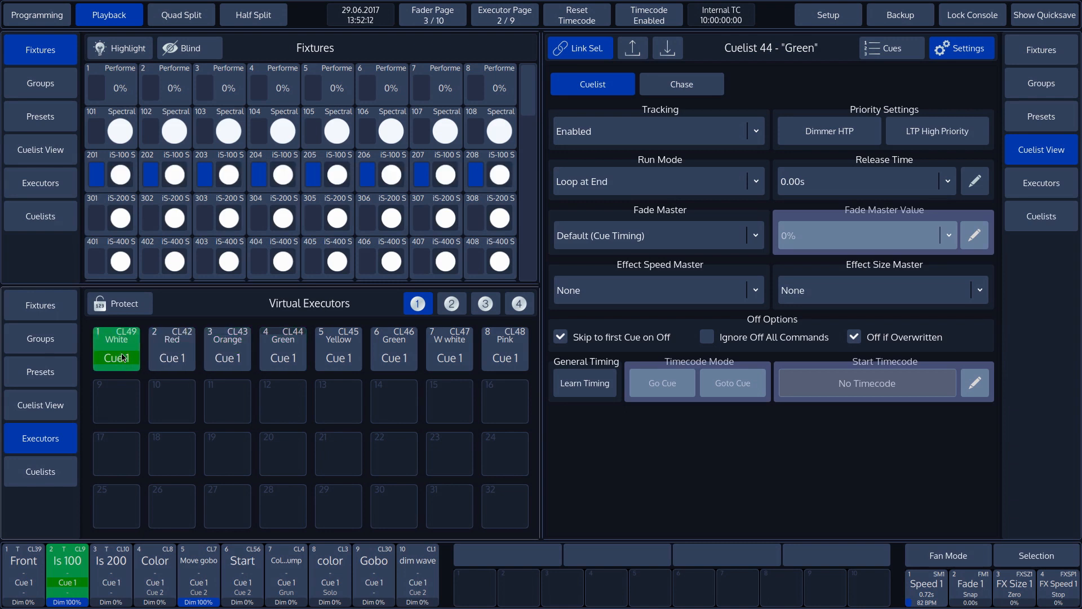